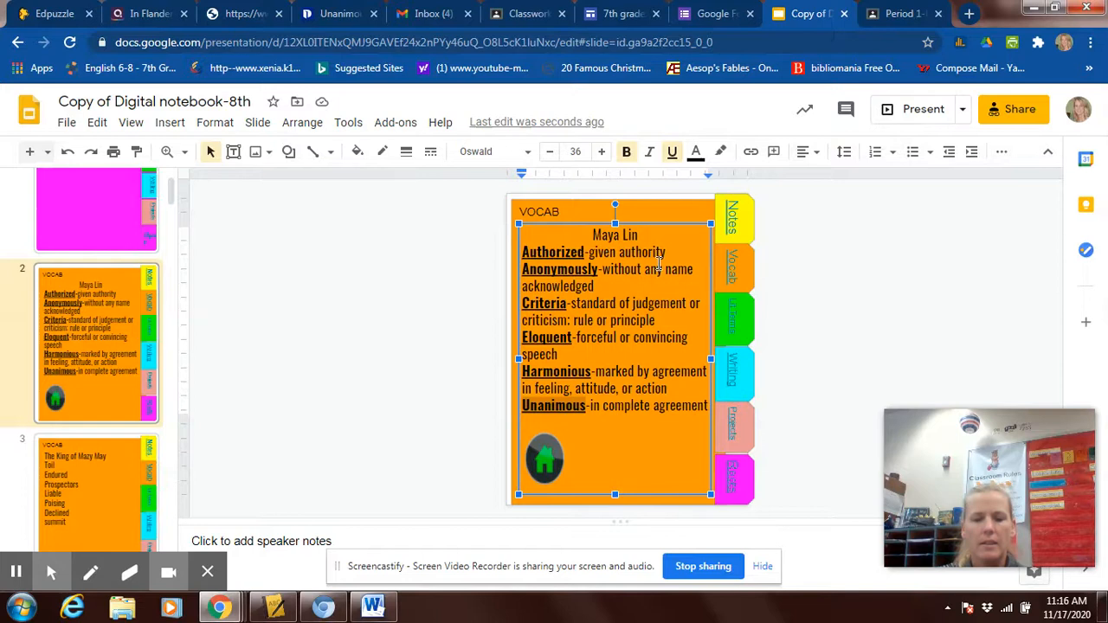
mouse_move(655, 302)
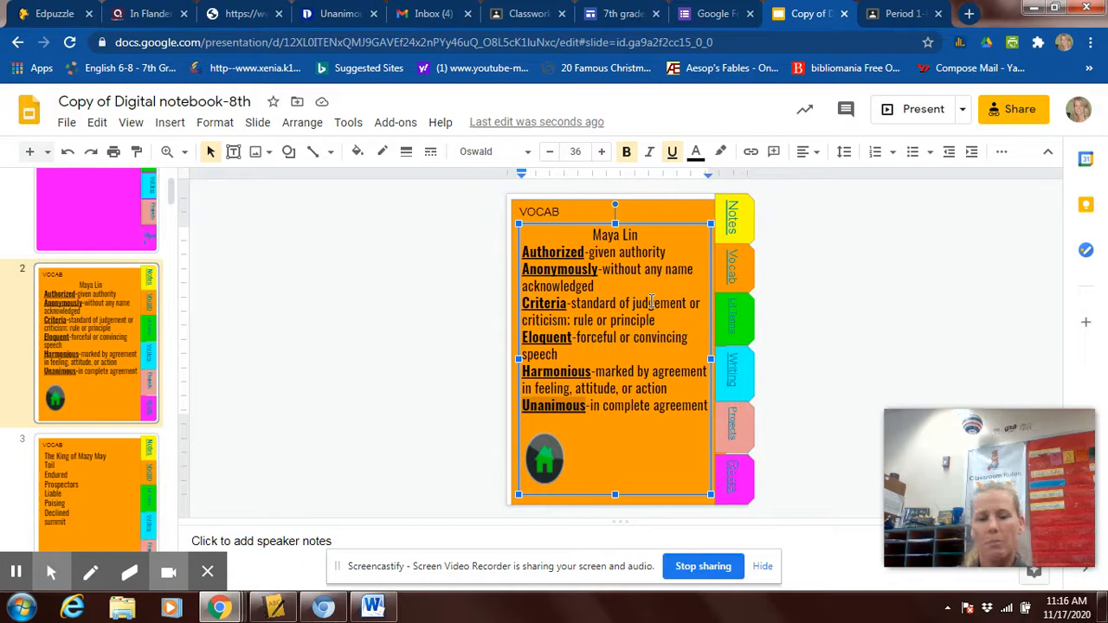
mouse_move(804, 289)
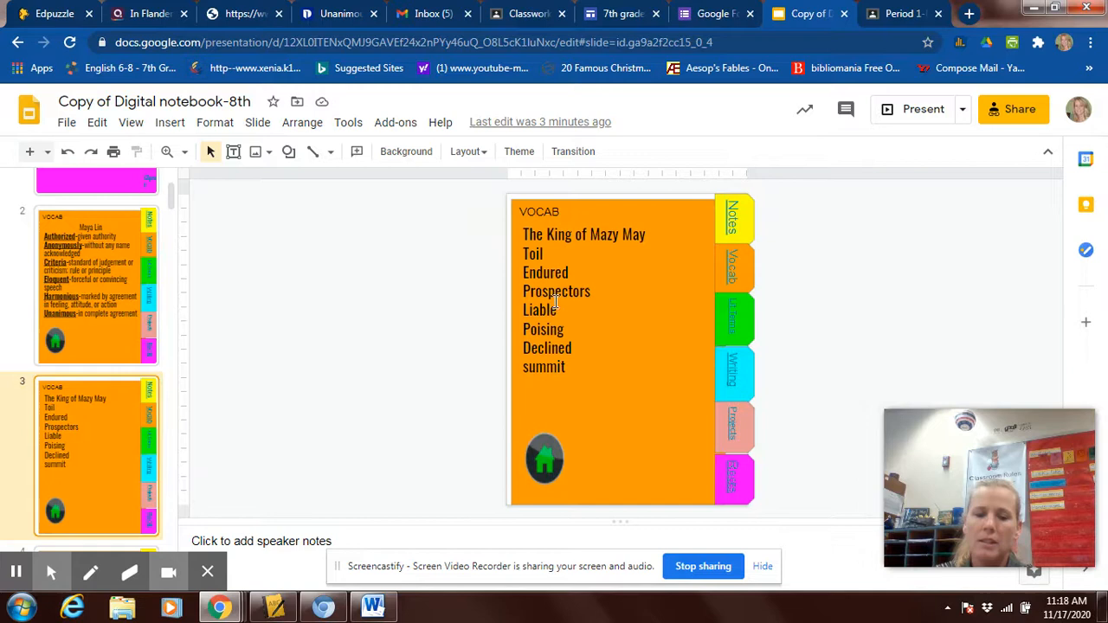
mouse_move(613, 267)
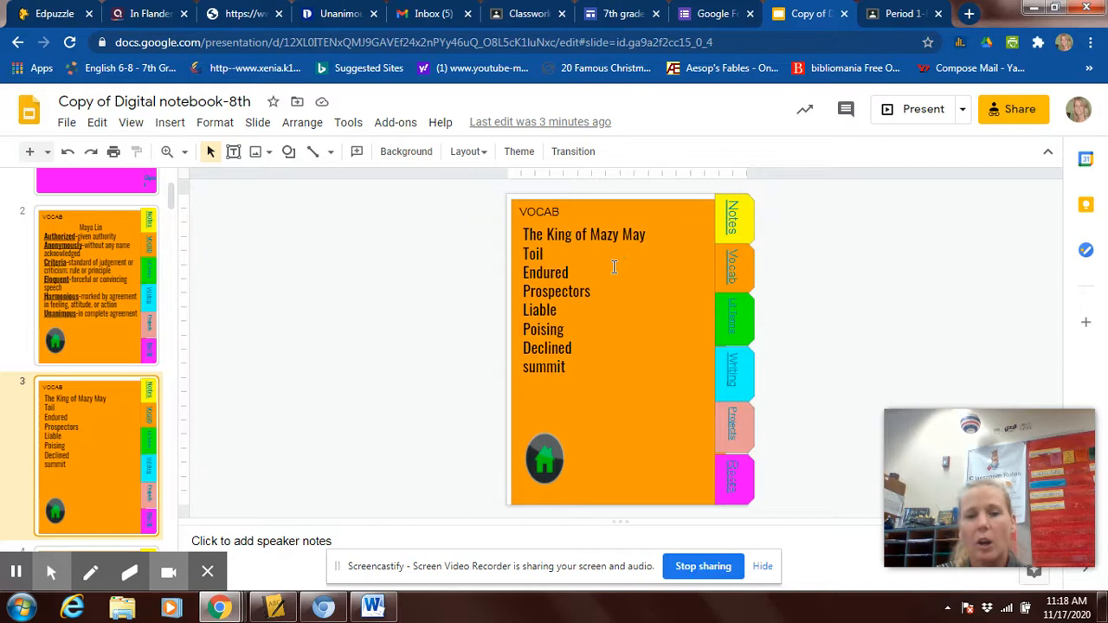